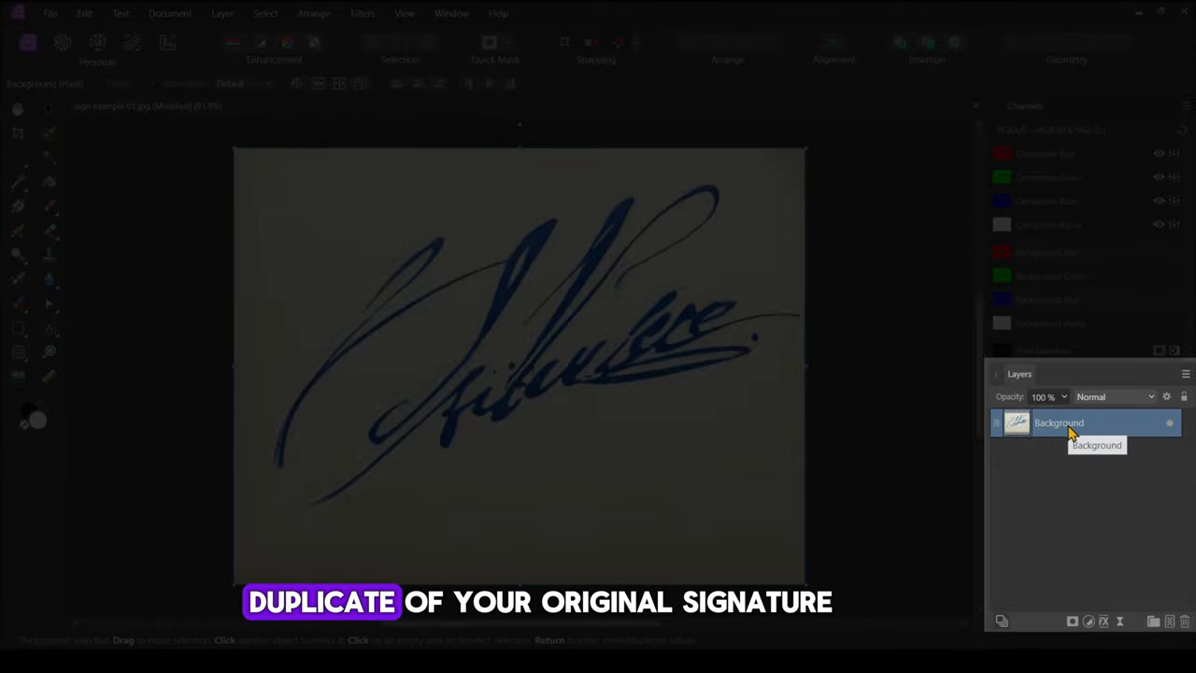
# Duplicate the Background signature layer, hide the original, and view only the red channel.
pyautogui.press('ctrl+j')
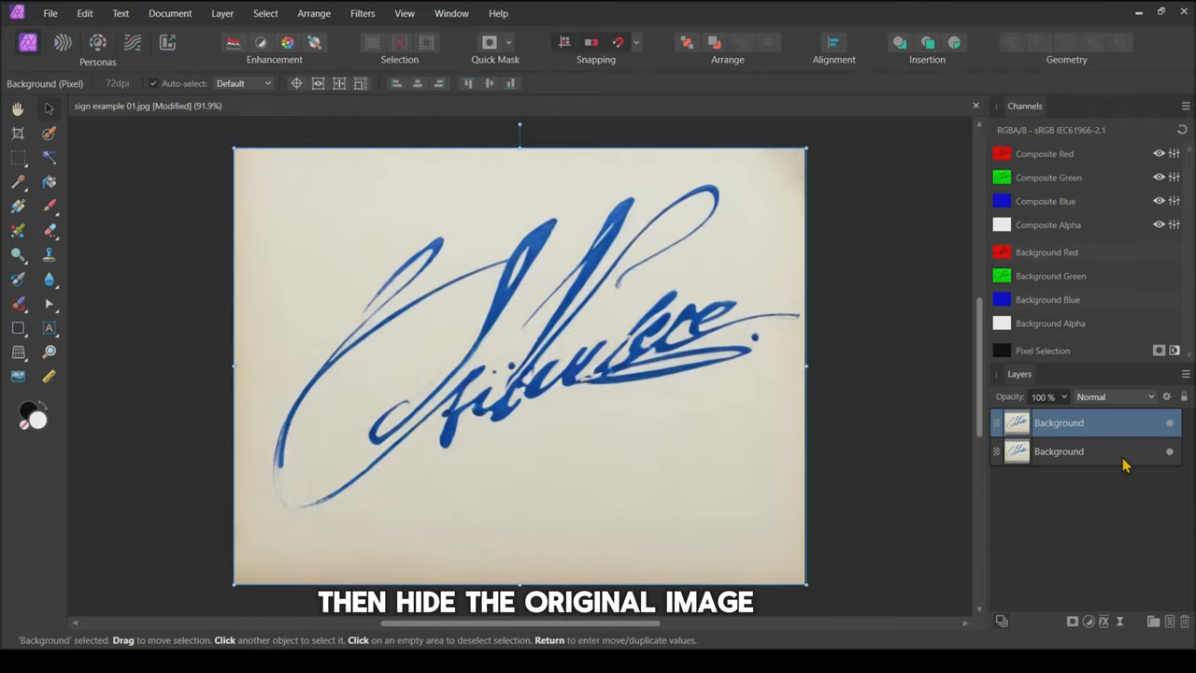
pyautogui.click(1086, 451)
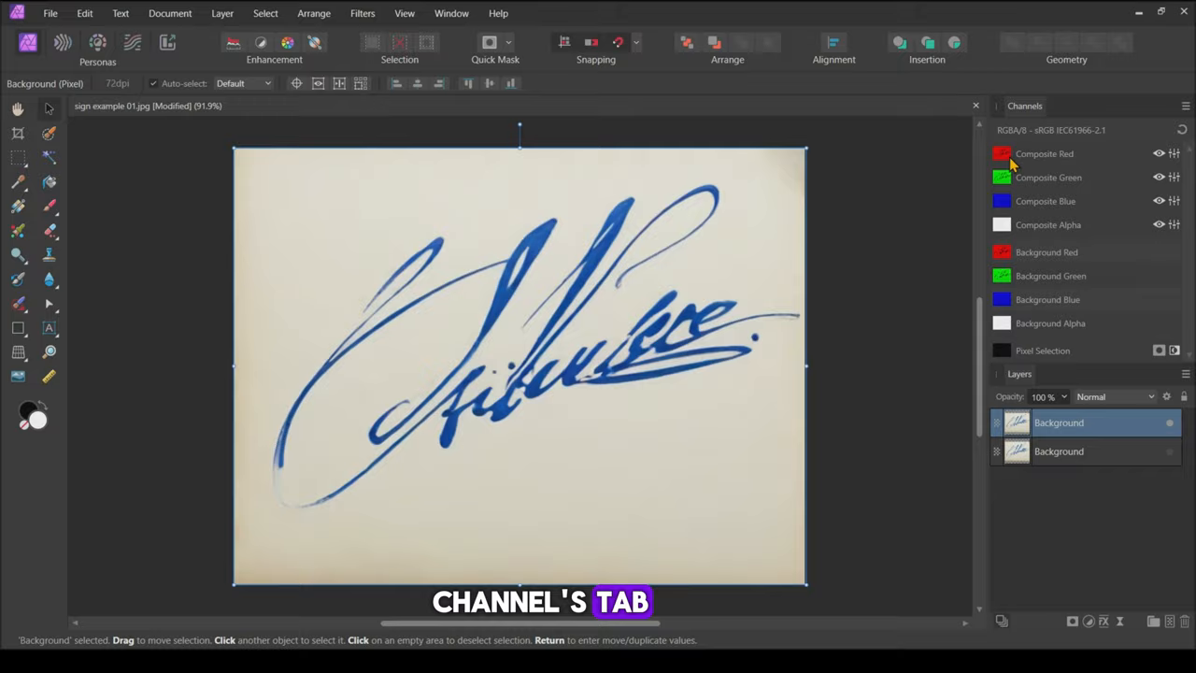
pyautogui.click(1043, 153)
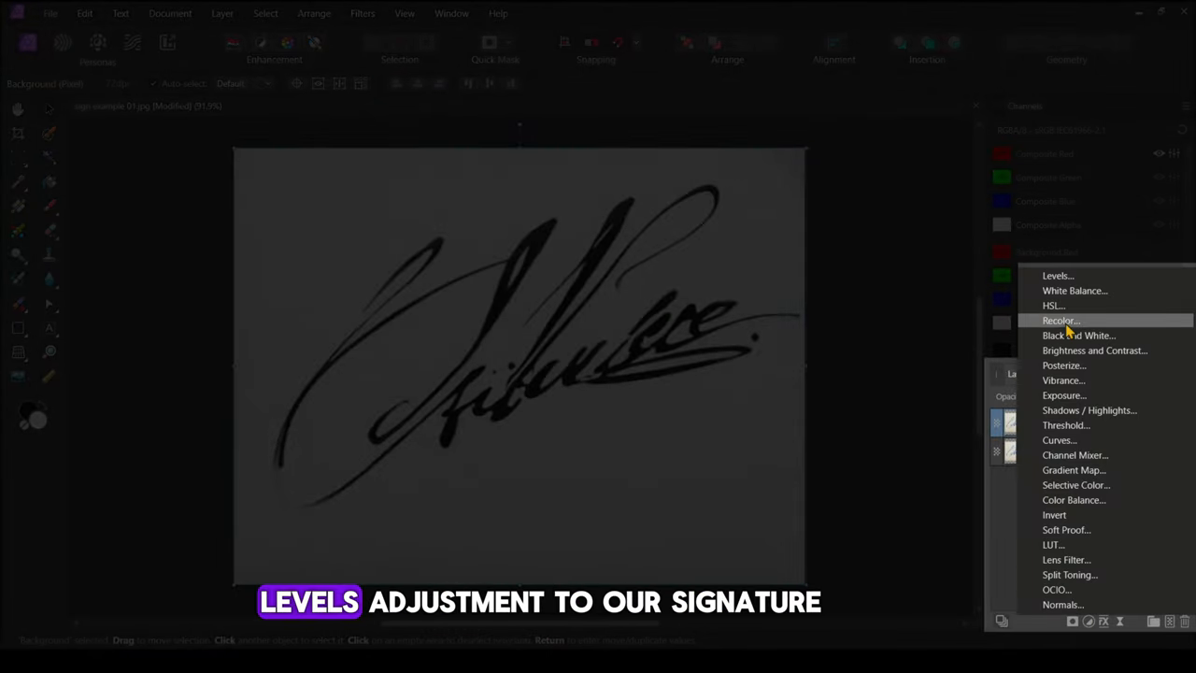
# Add a Levels adjustment and set its Black Level to 80%.
pyautogui.click(1057, 274)
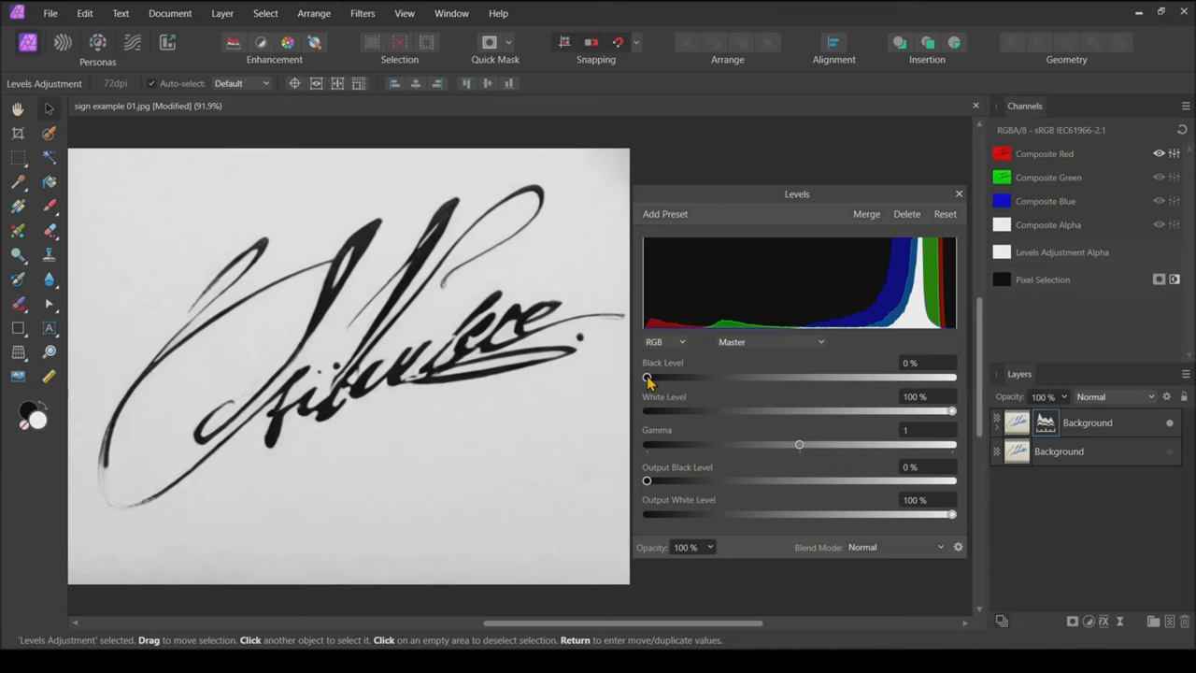
pyautogui.click(926, 362)
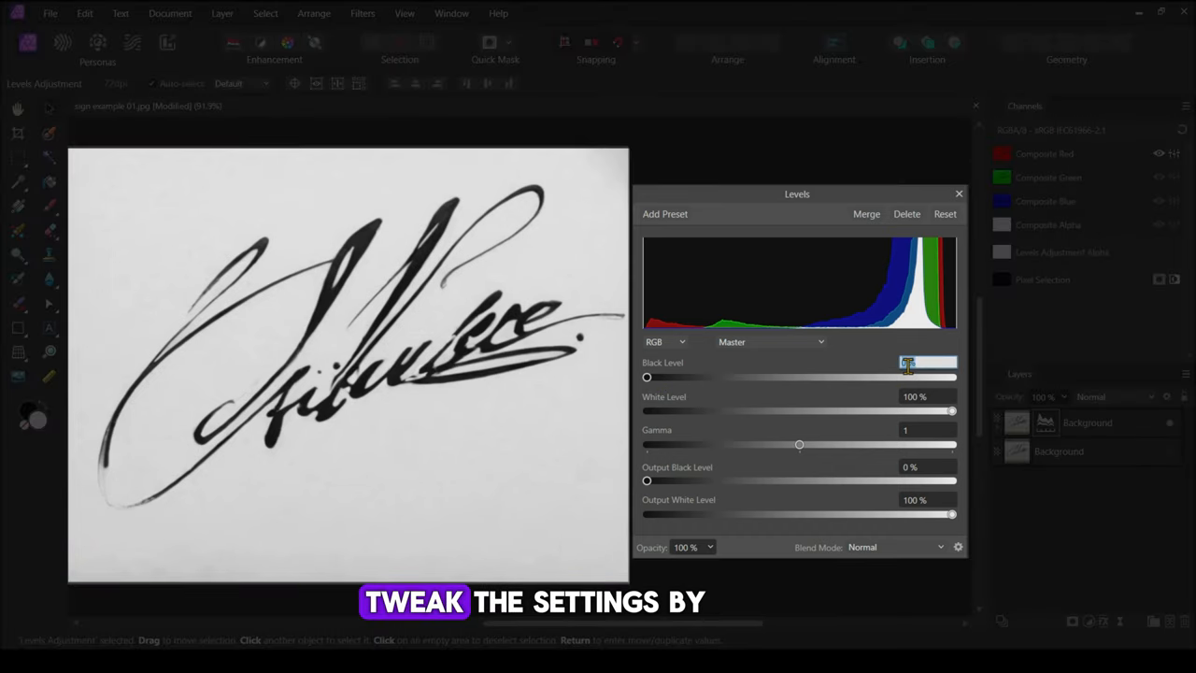
pyautogui.write('80')
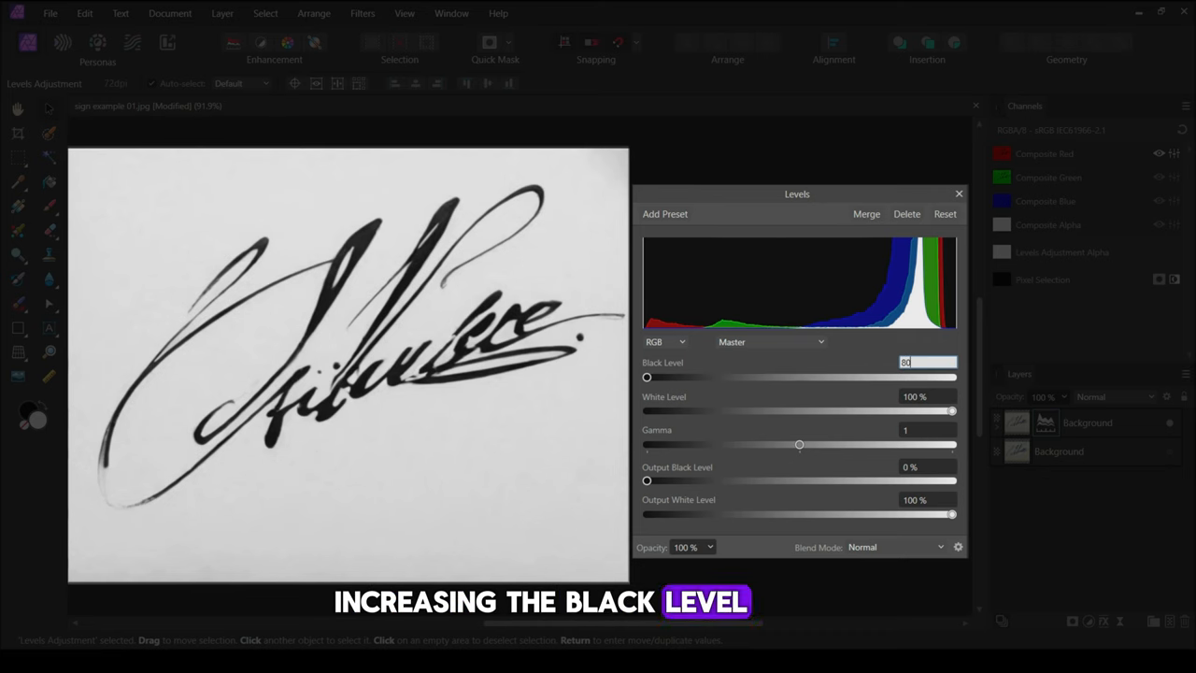
pyautogui.moveTo(647, 376); pyautogui.dragTo(889, 377)
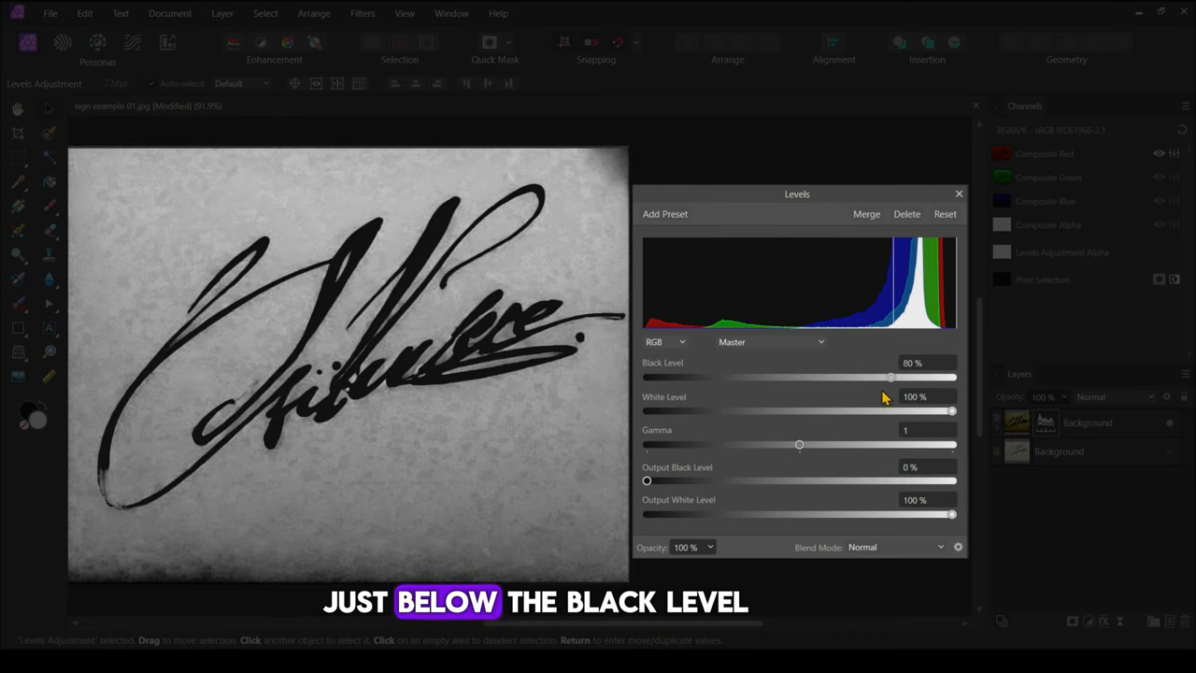
# Tune the white and black levels (around 84–85%) so strokes turn white on black.
pyautogui.moveTo(952, 410); pyautogui.dragTo(886, 411)
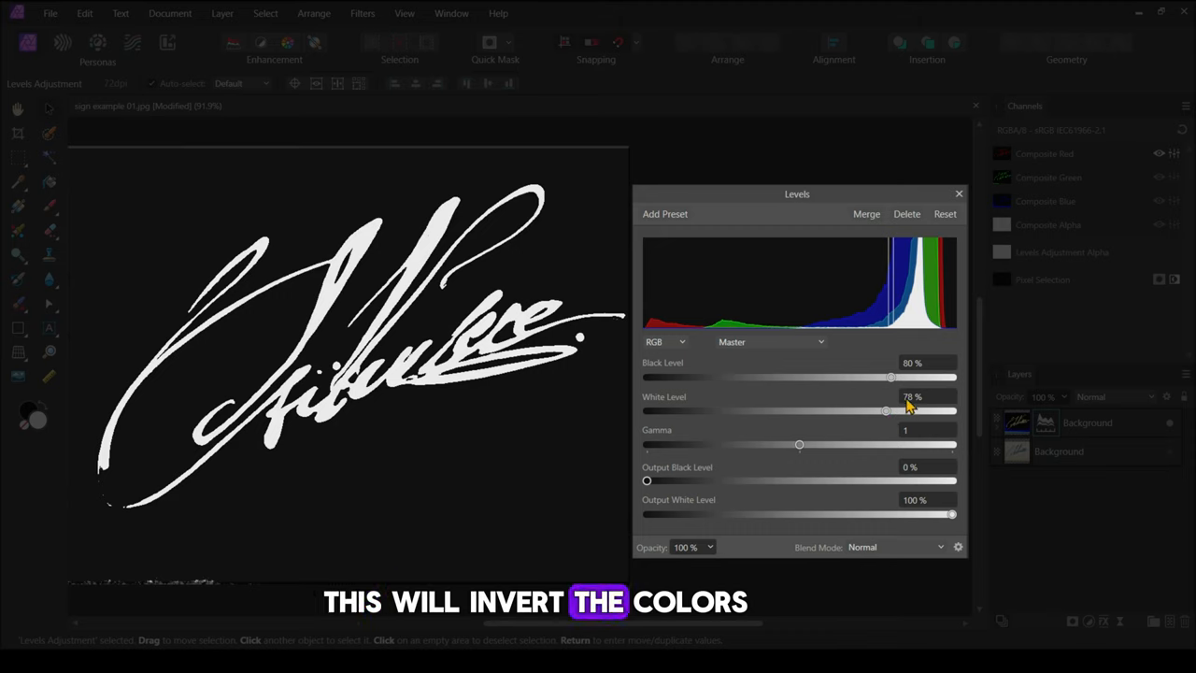
pyautogui.moveTo(892, 414)
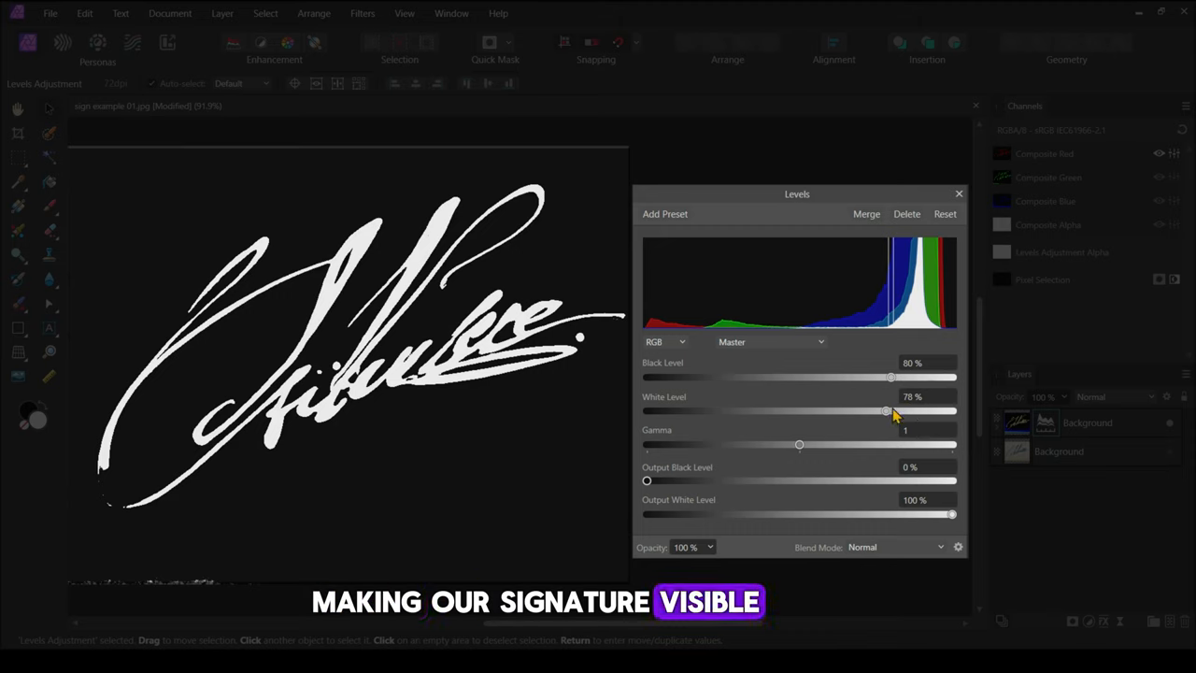
pyautogui.moveTo(886, 411); pyautogui.dragTo(889, 411)
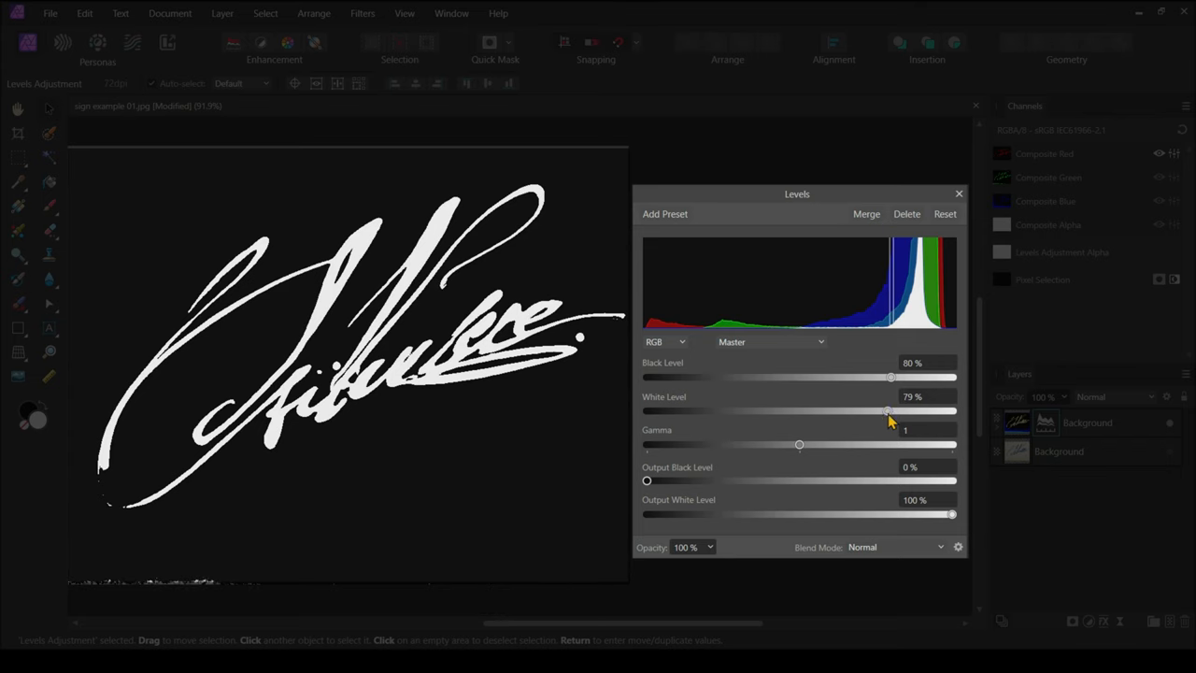
pyautogui.moveTo(889, 411); pyautogui.dragTo(894, 411)
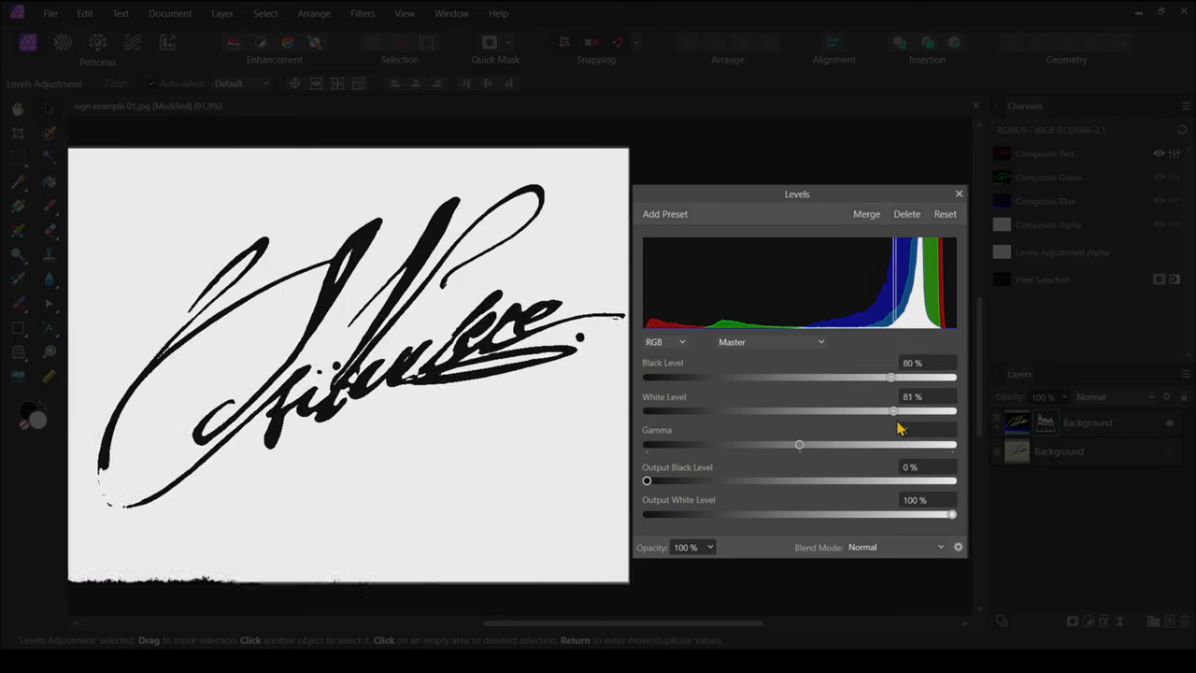
pyautogui.moveTo(890, 377); pyautogui.dragTo(917, 377)
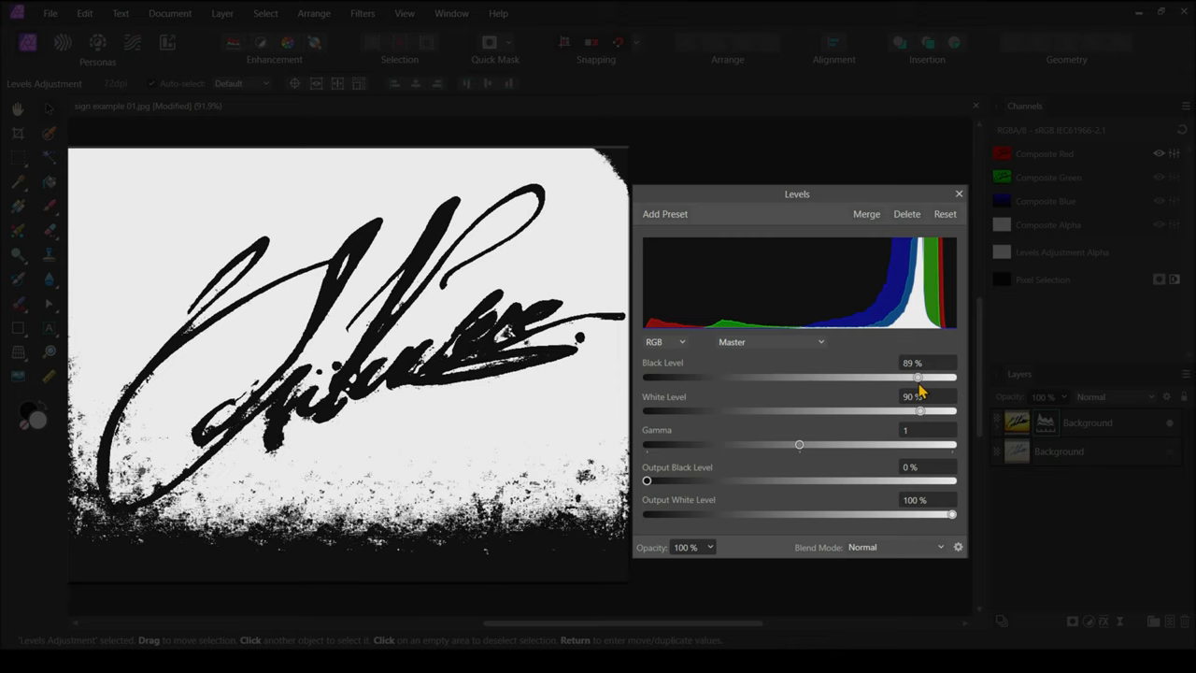
pyautogui.moveTo(920, 411); pyautogui.dragTo(896, 411)
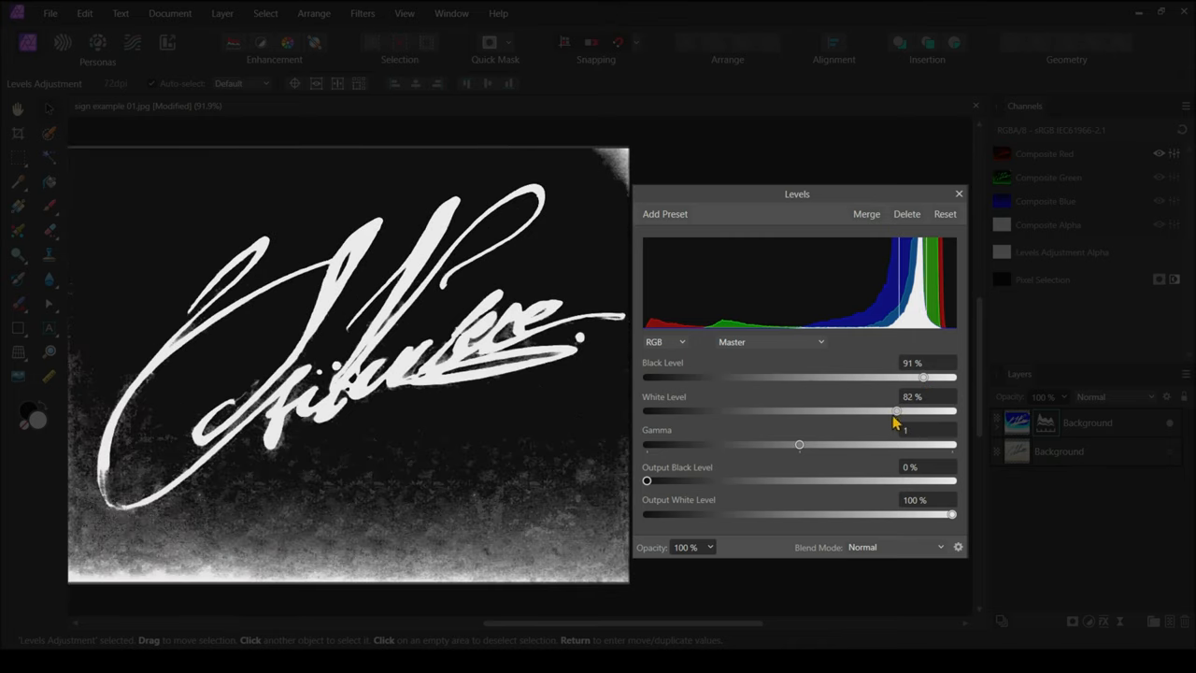
pyautogui.moveTo(895, 411); pyautogui.dragTo(861, 411)
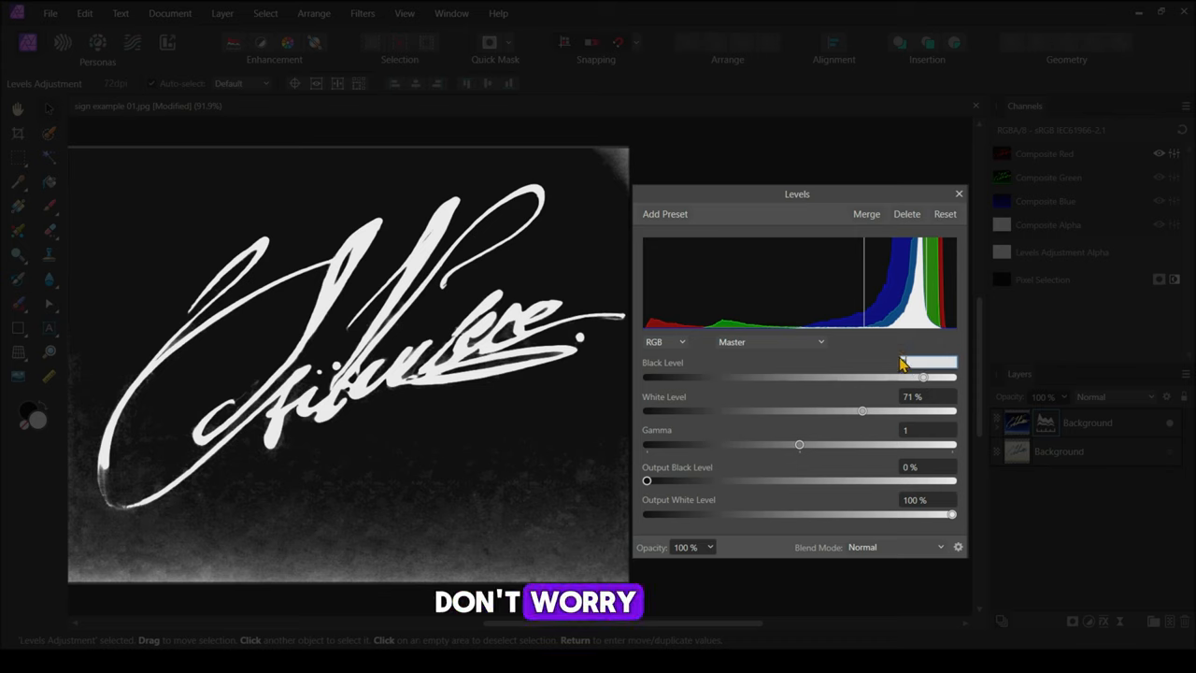
pyautogui.moveTo(923, 376); pyautogui.dragTo(906, 376)
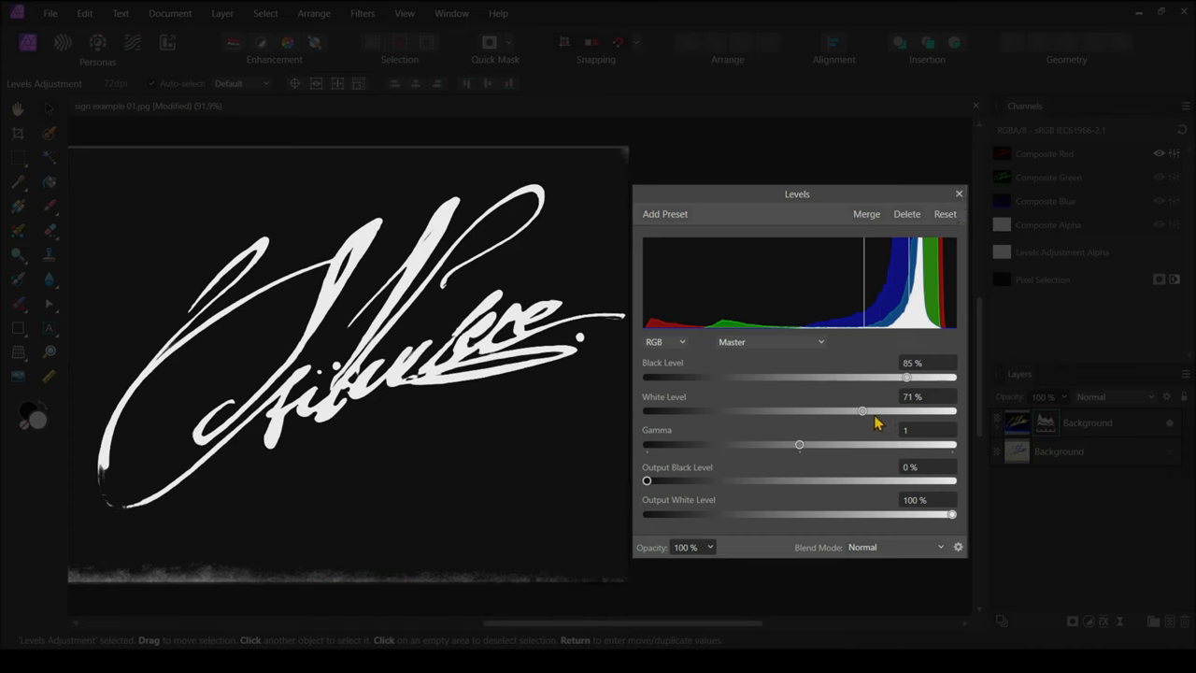
pyautogui.moveTo(862, 411); pyautogui.dragTo(904, 411)
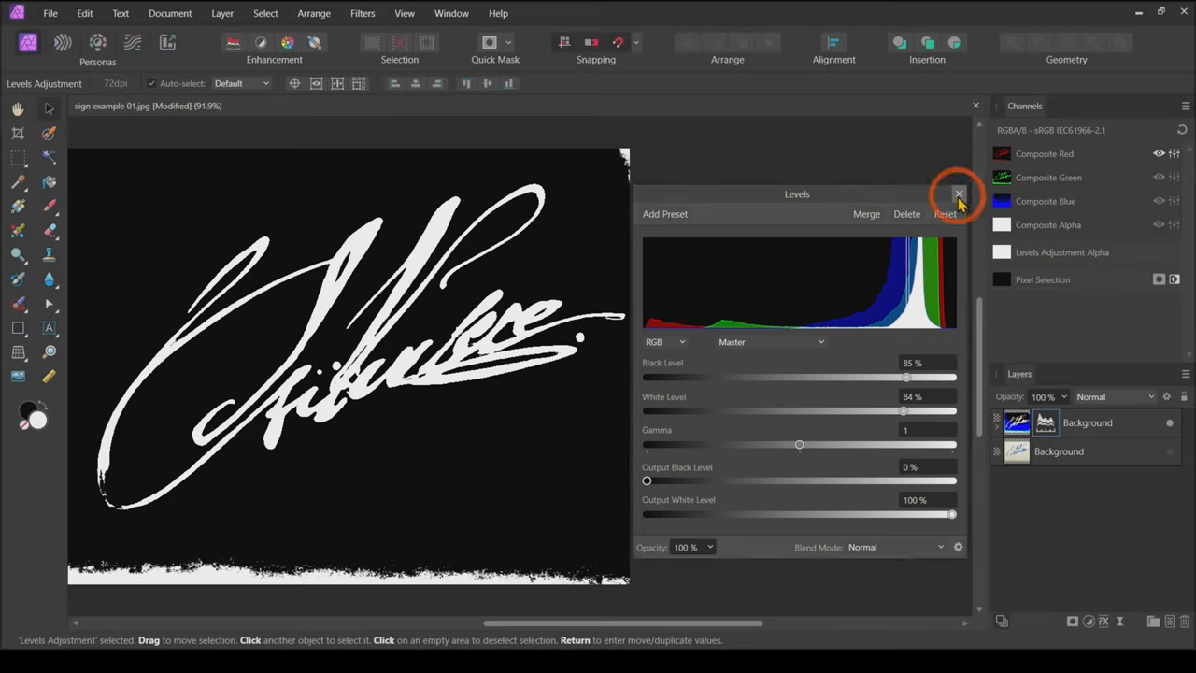
# Close Levels and add the red channel's bright strokes to the pixel selection.
pyautogui.click(958, 194)
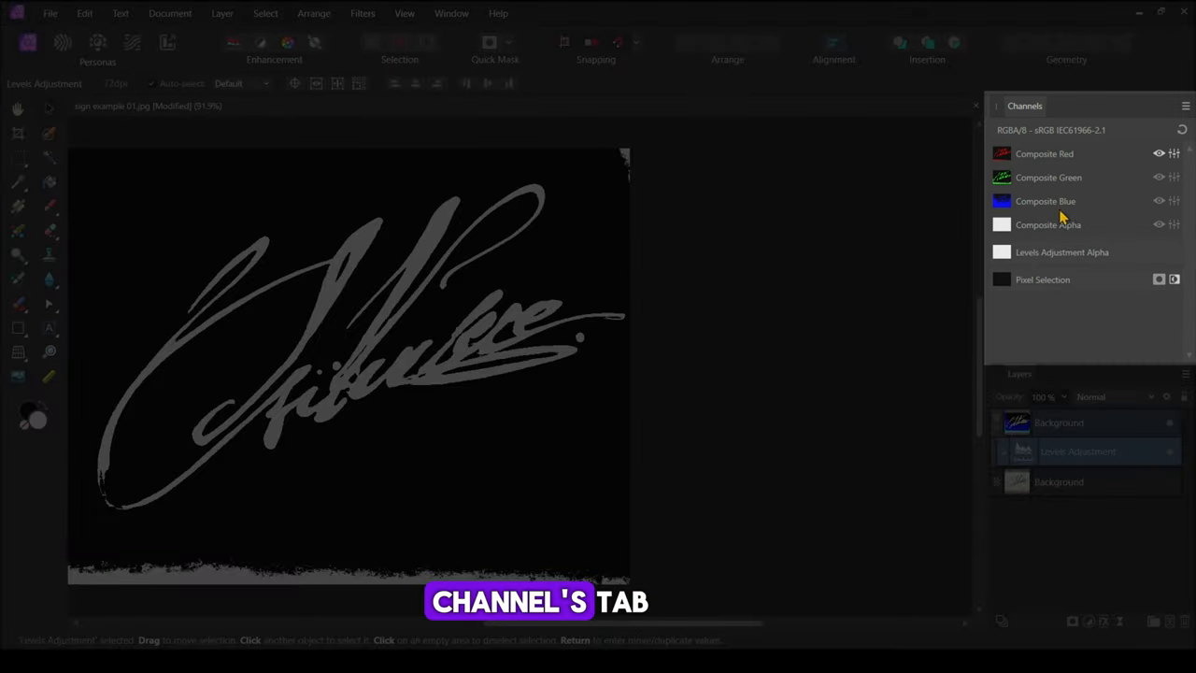
pyautogui.rightClick(1044, 154)
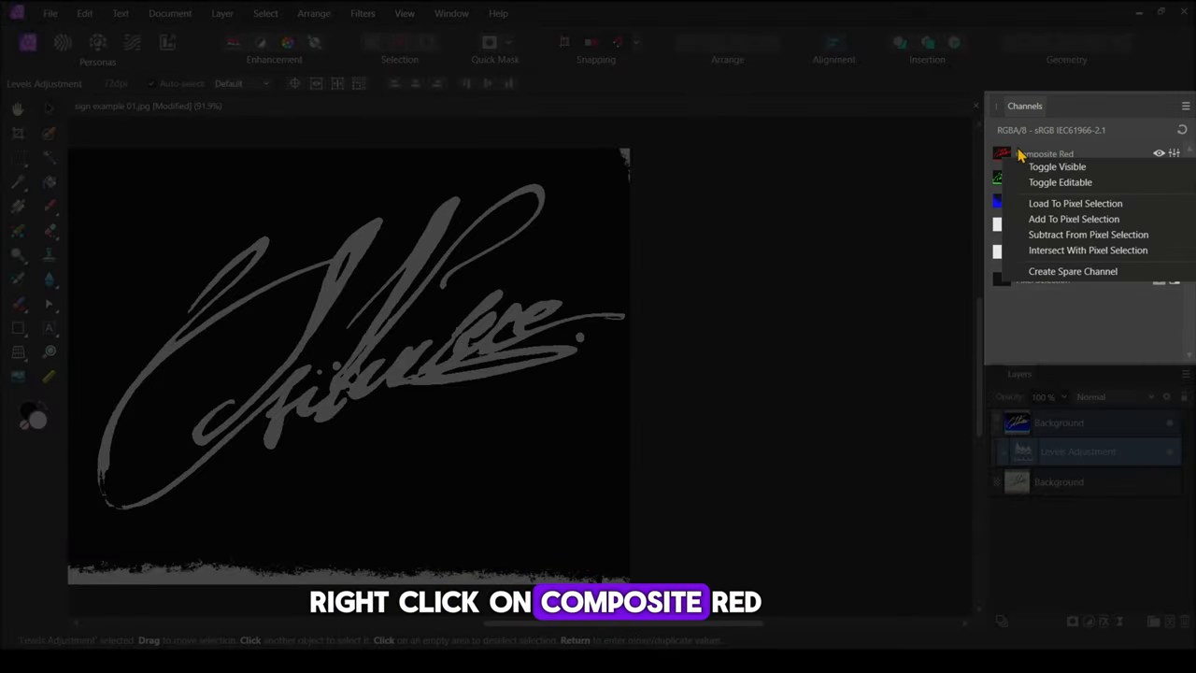
pyautogui.click(1075, 219)
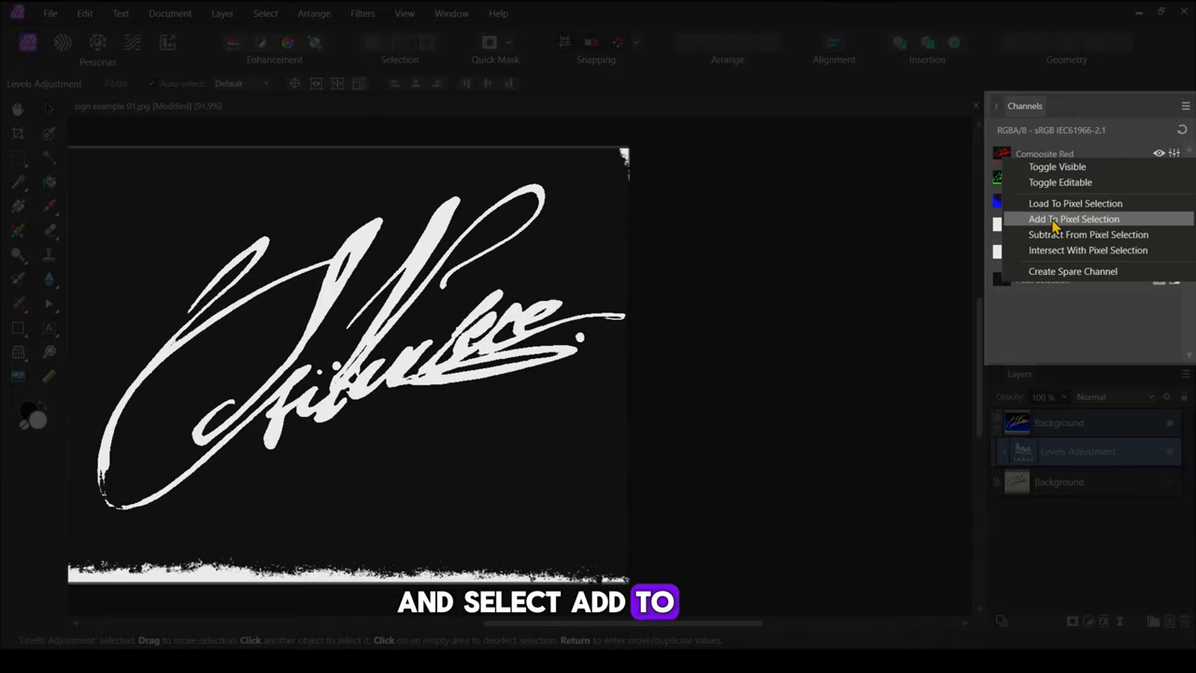
pyautogui.click(1074, 219)
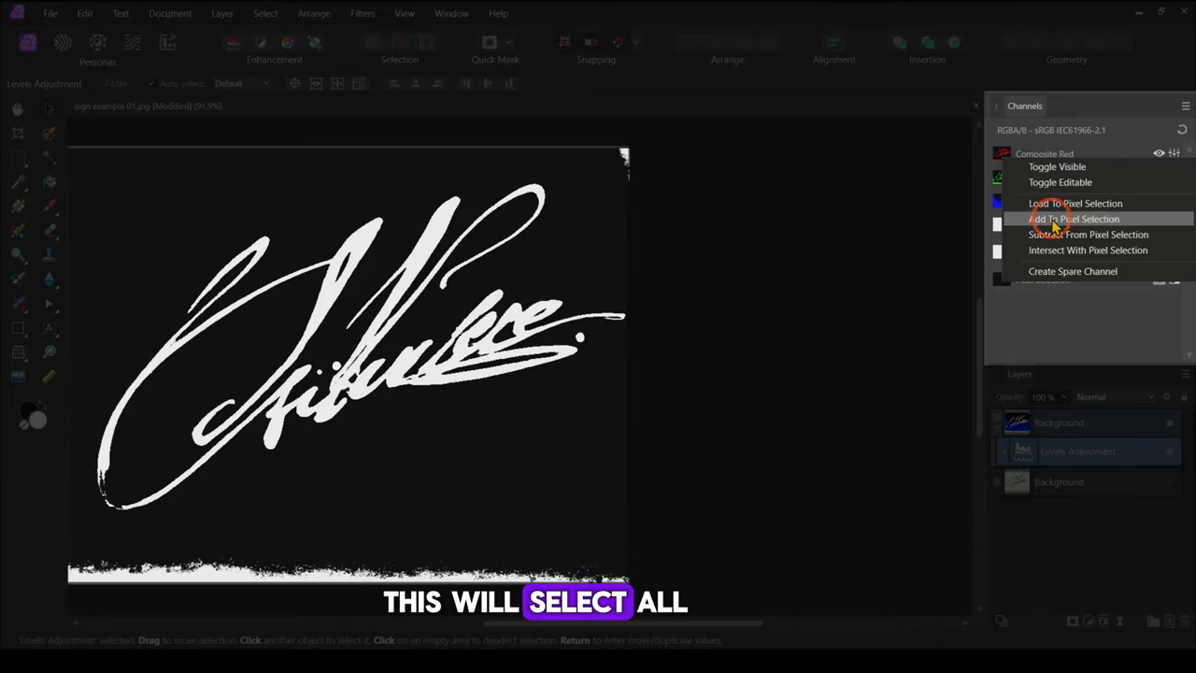
pyautogui.click(1074, 203)
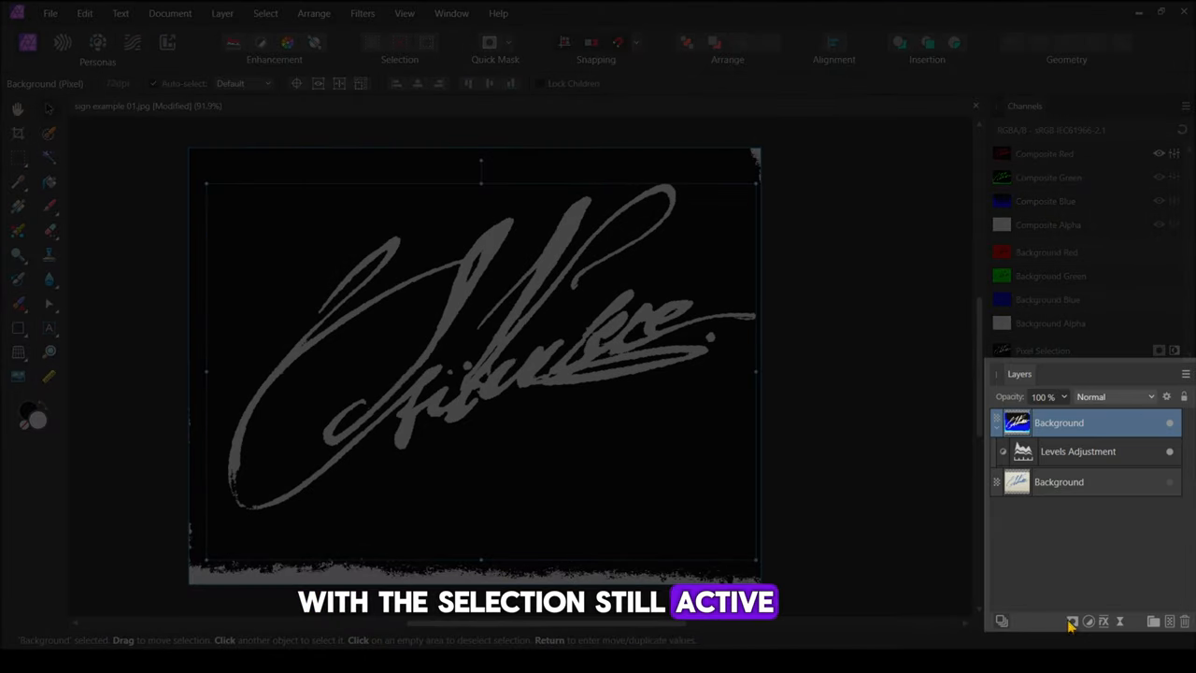
# Mask the signature layer using the selection, then deselect with Ctrl+D.
pyautogui.click(1064, 628)
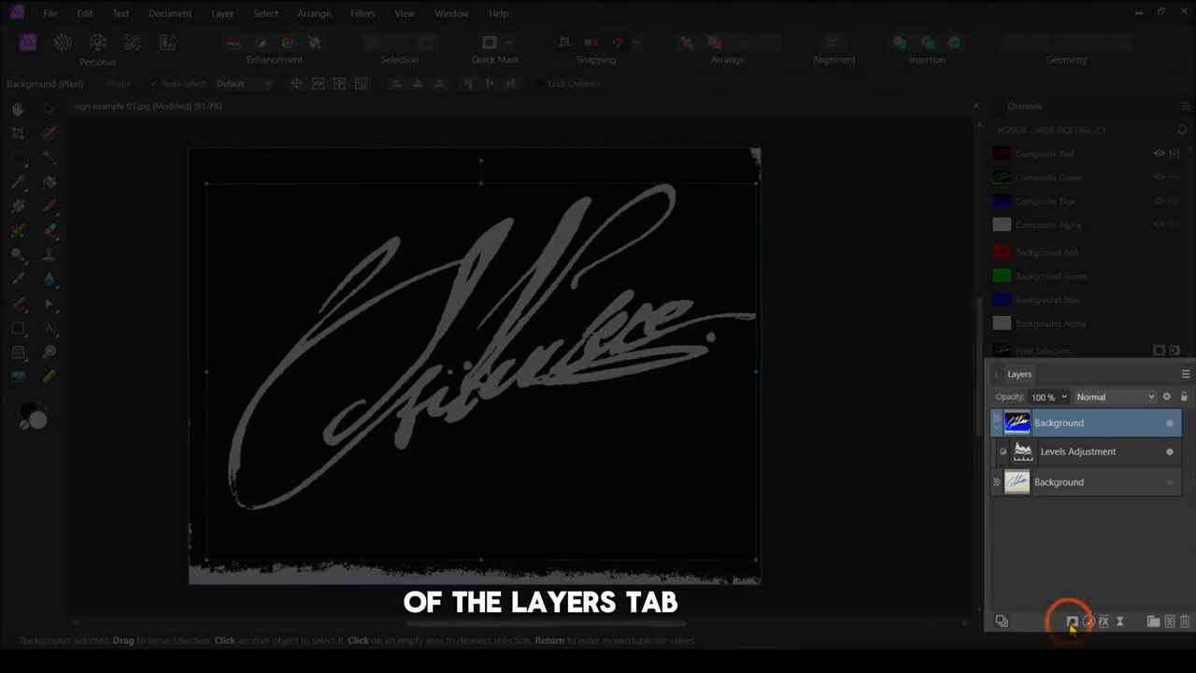
pyautogui.click(1062, 628)
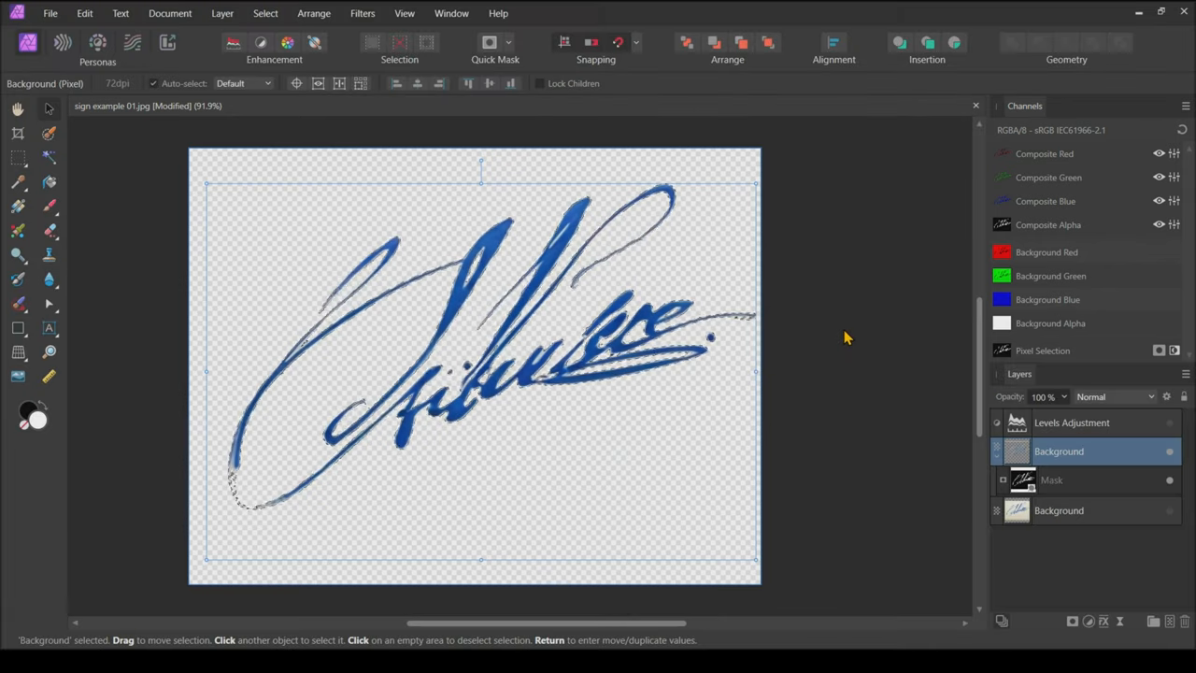
pyautogui.press('Ctrl+d')
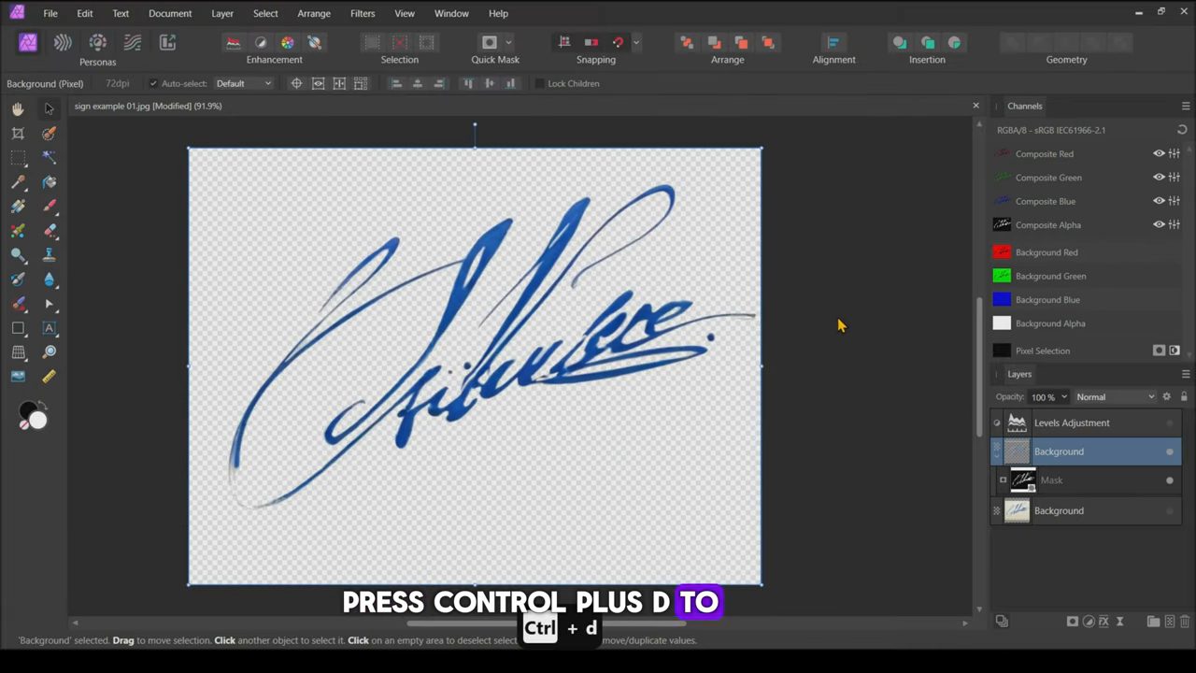
pyautogui.press('Ctrl+d')
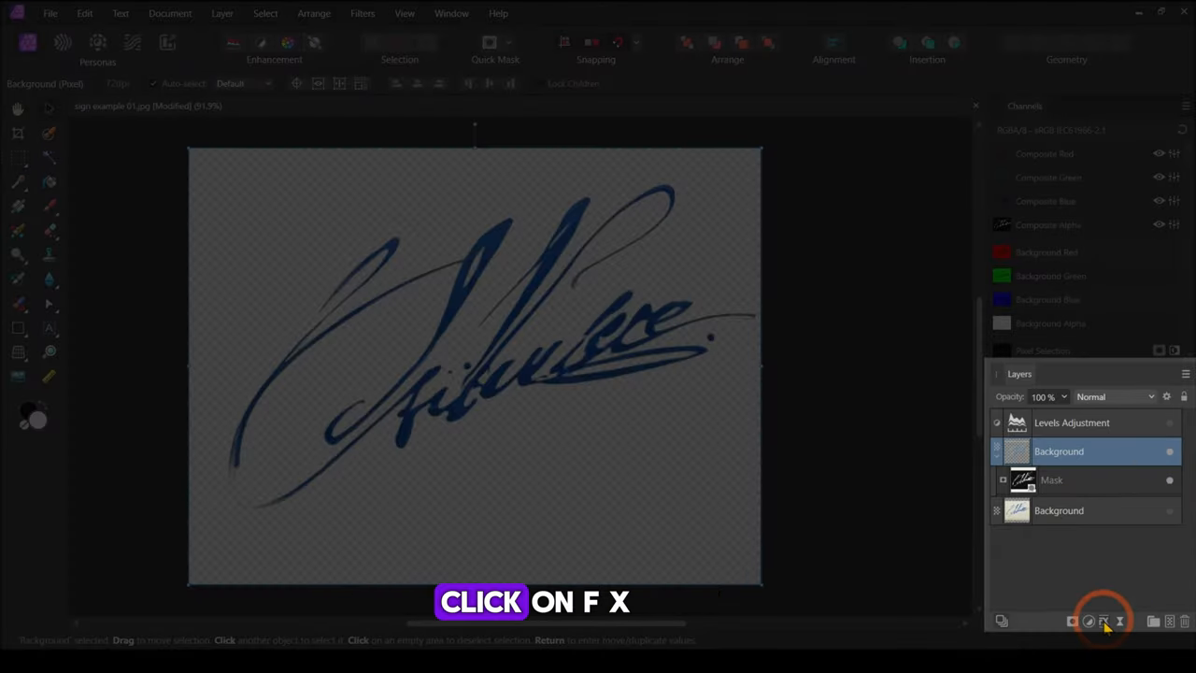
# Add a black (0,0,0) Color Overlay layer effect to the signature.
pyautogui.click(1103, 621)
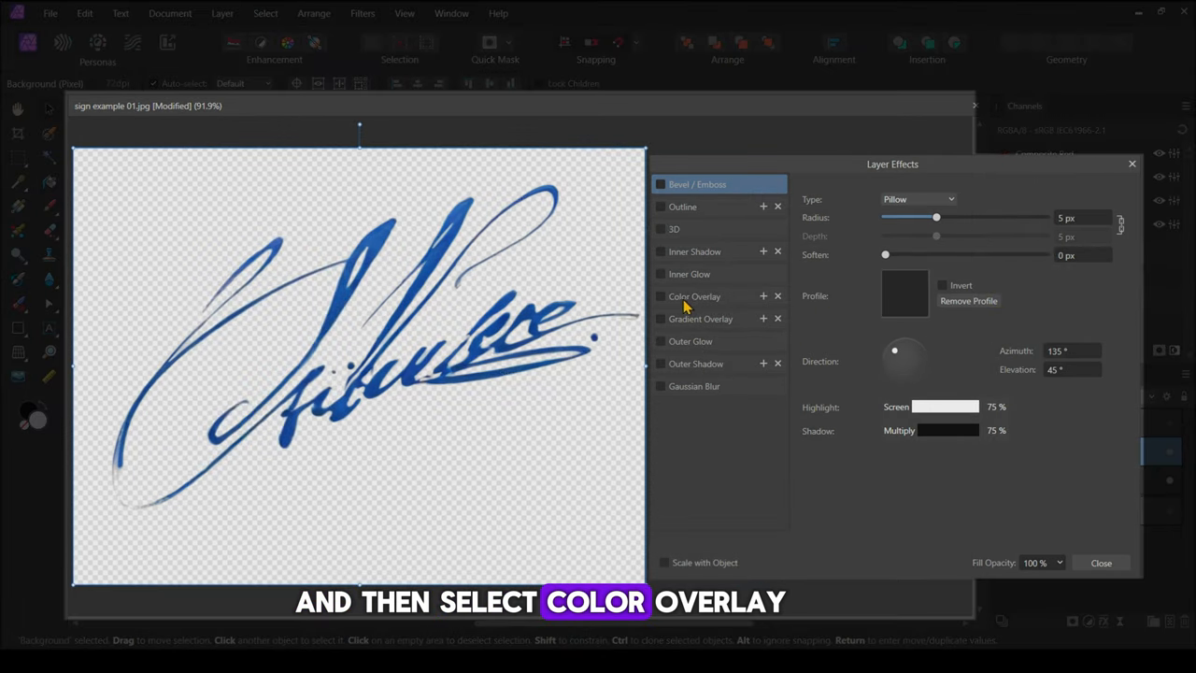
pyautogui.click(694, 296)
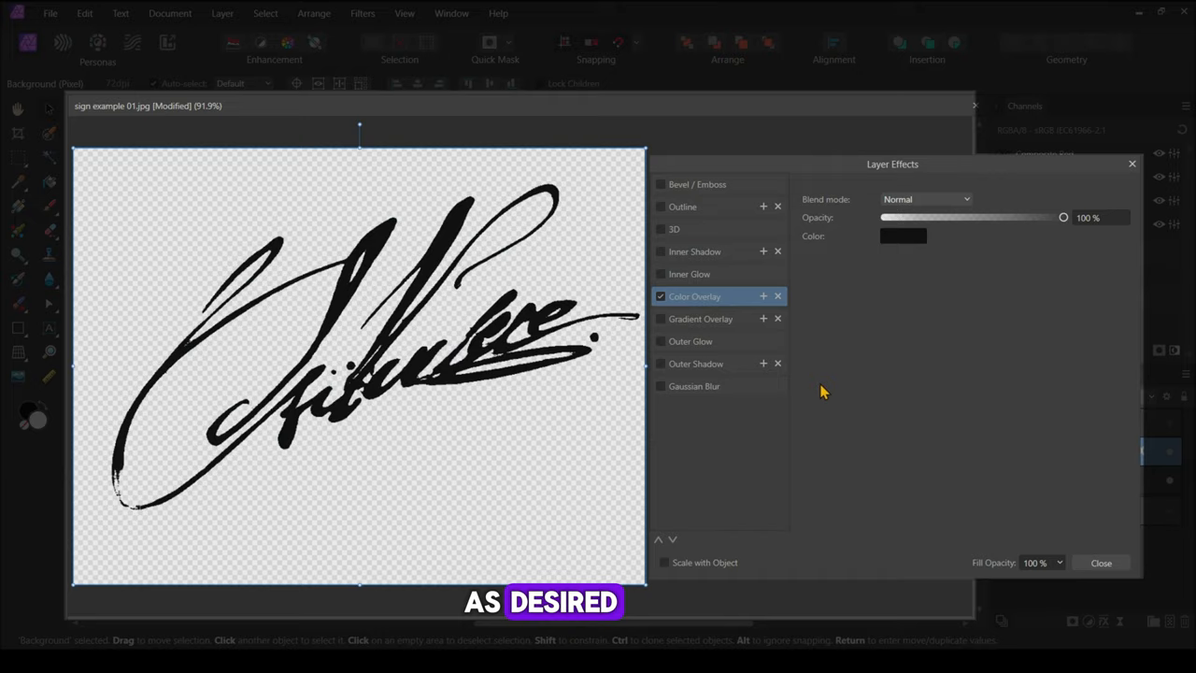
pyautogui.click(902, 236)
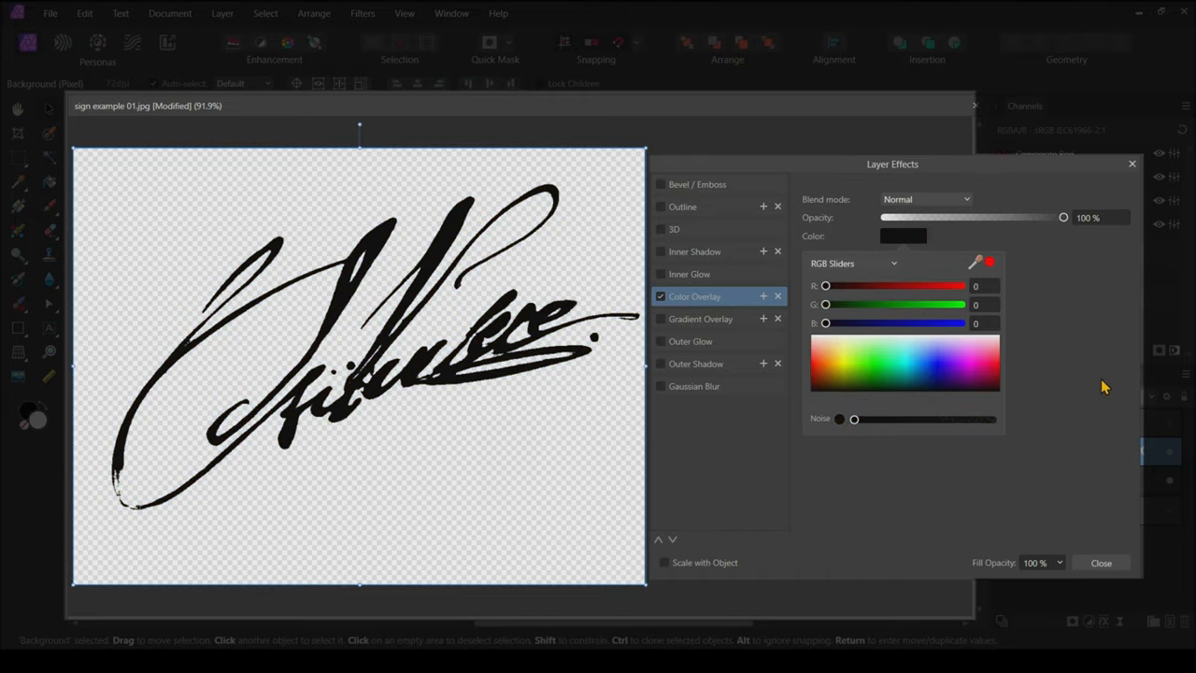
pyautogui.click(1101, 562)
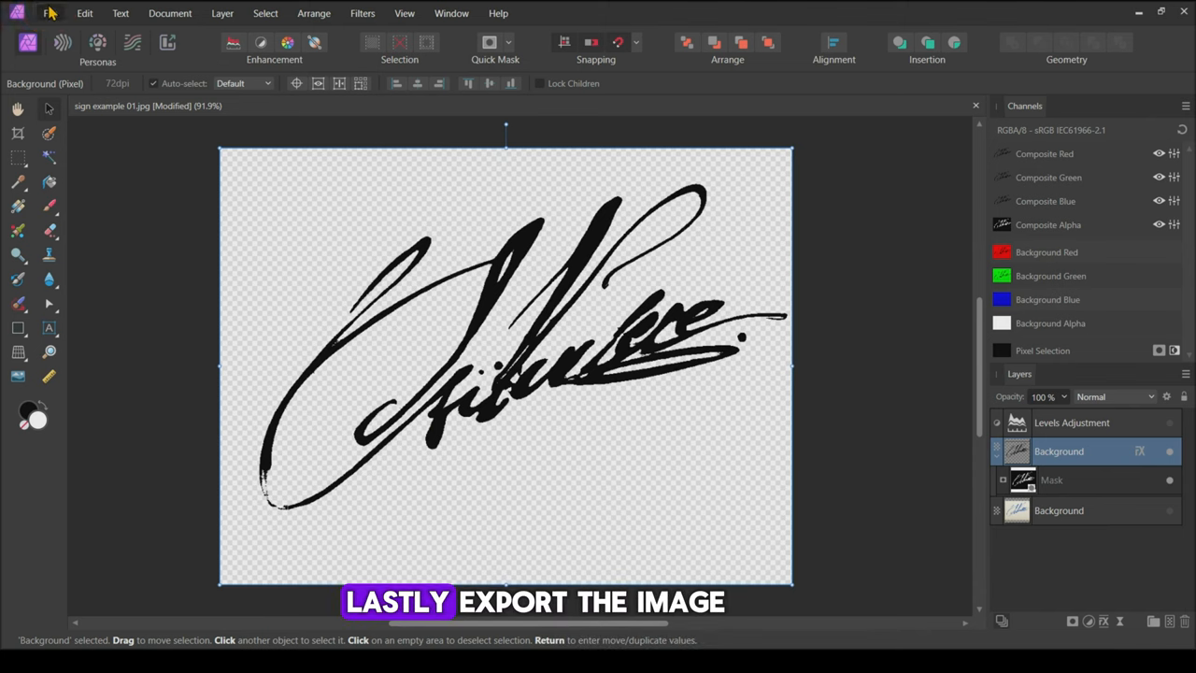
# Export the image as PNG 'sign example 01.png' into the folder 44.
pyautogui.click(50, 13)
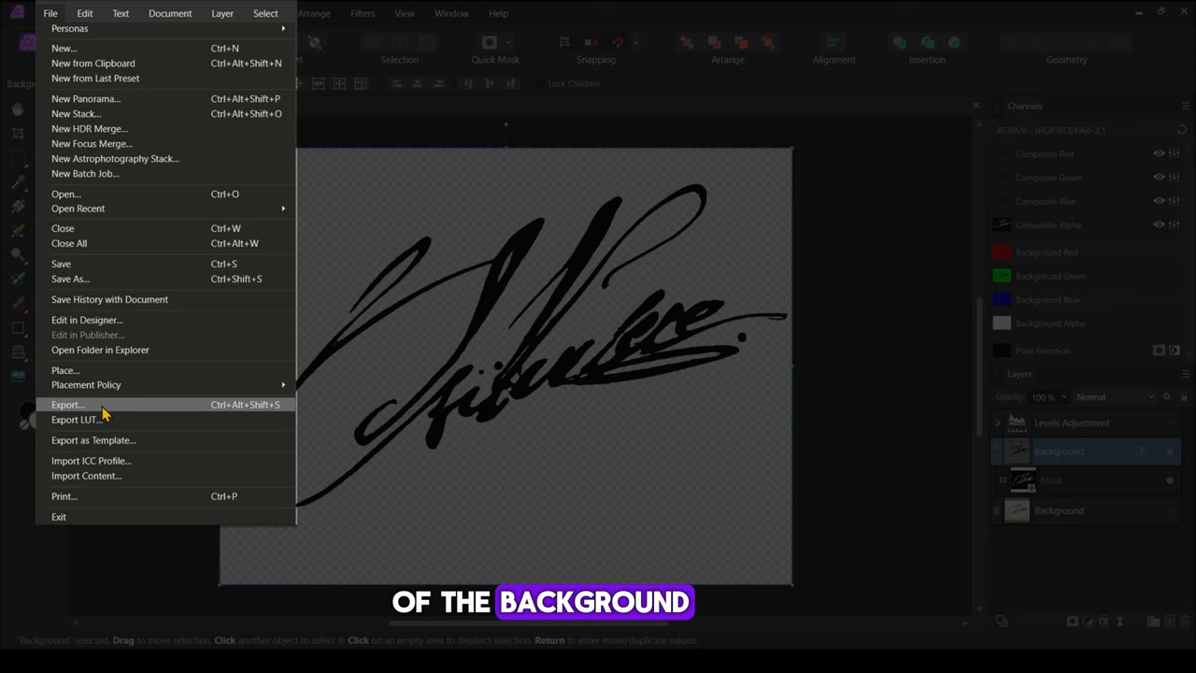
pyautogui.click(68, 404)
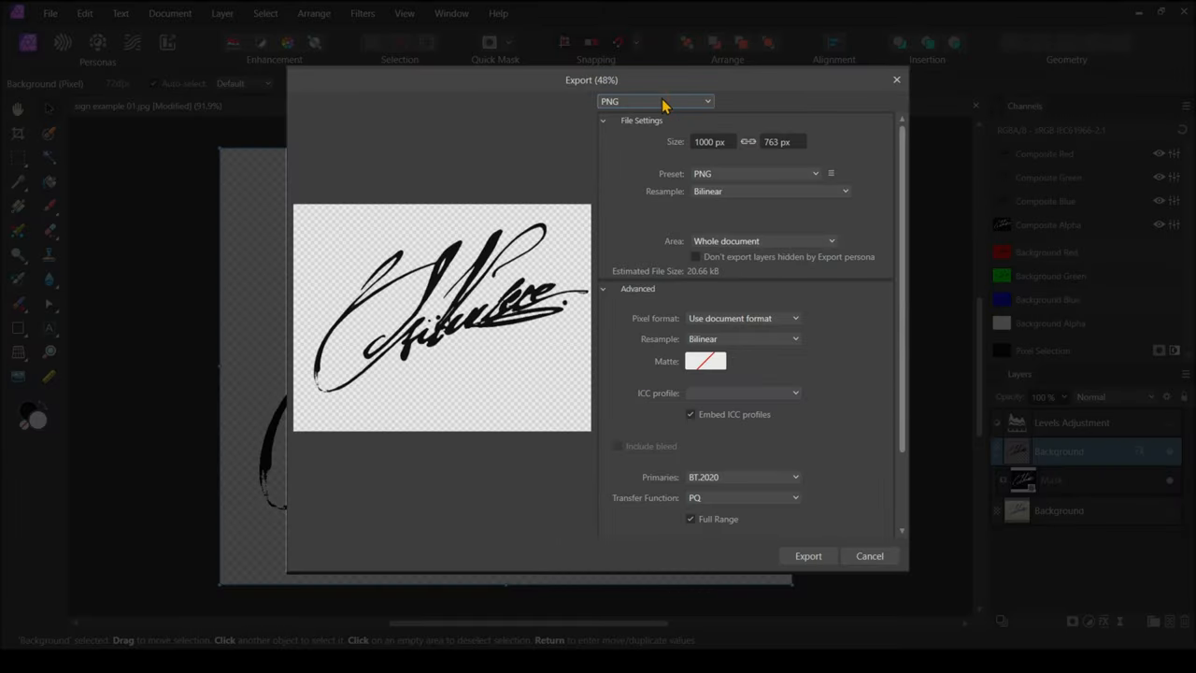
pyautogui.moveTo(926, 454)
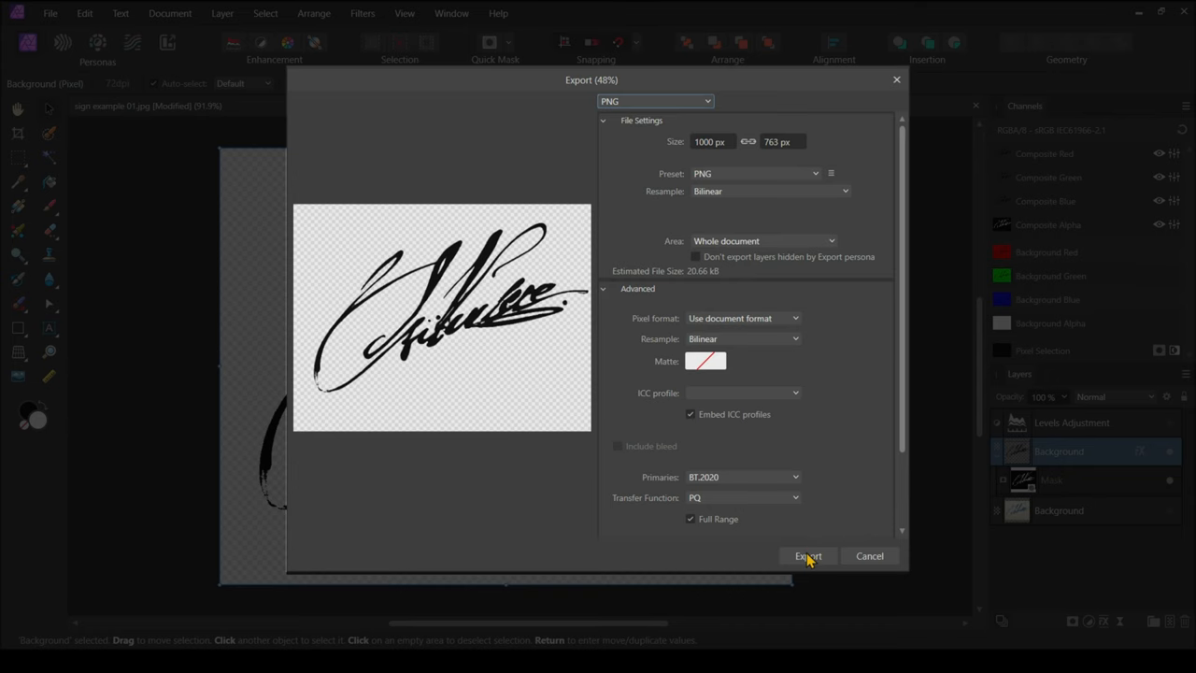
pyautogui.click(807, 555)
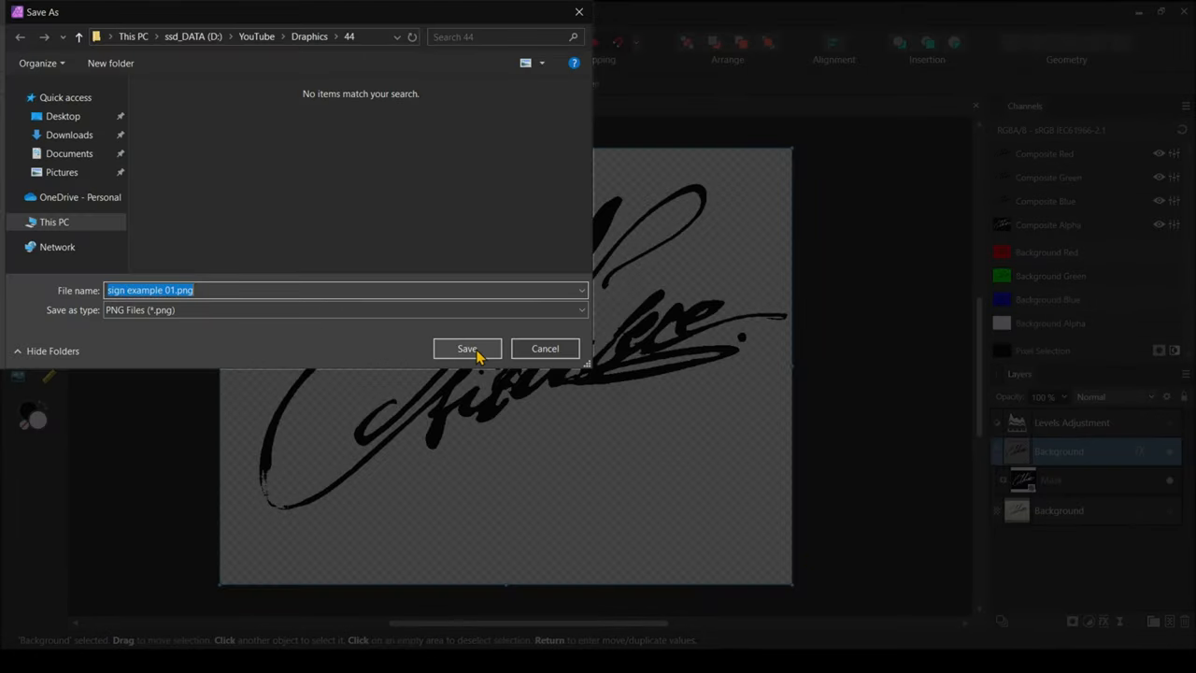
pyautogui.click(466, 348)
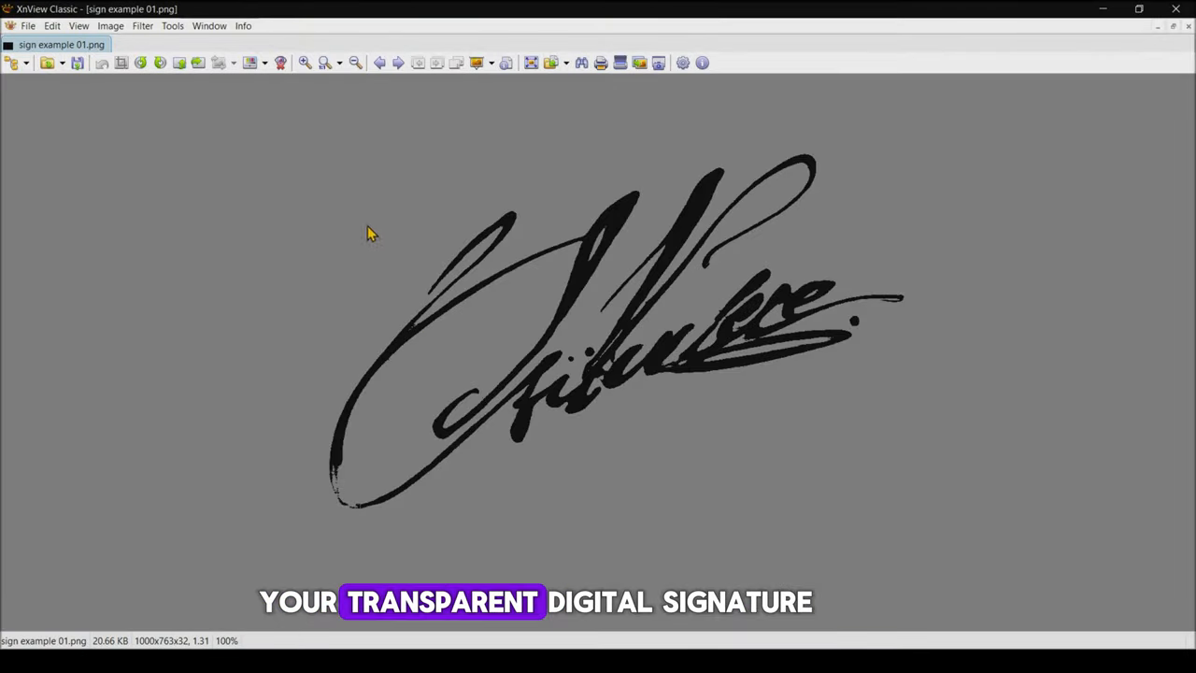
pyautogui.moveTo(1051, 249)
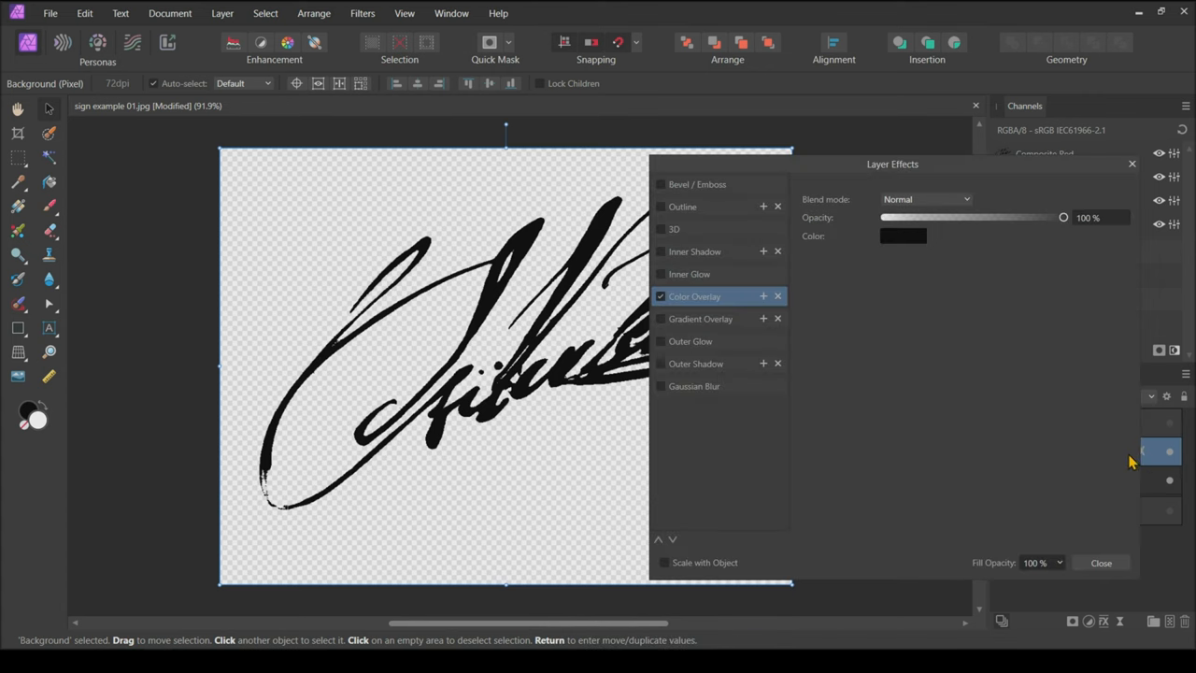
# Change the Color Overlay to red and save a renamed PNG copy.
pyautogui.click(902, 235)
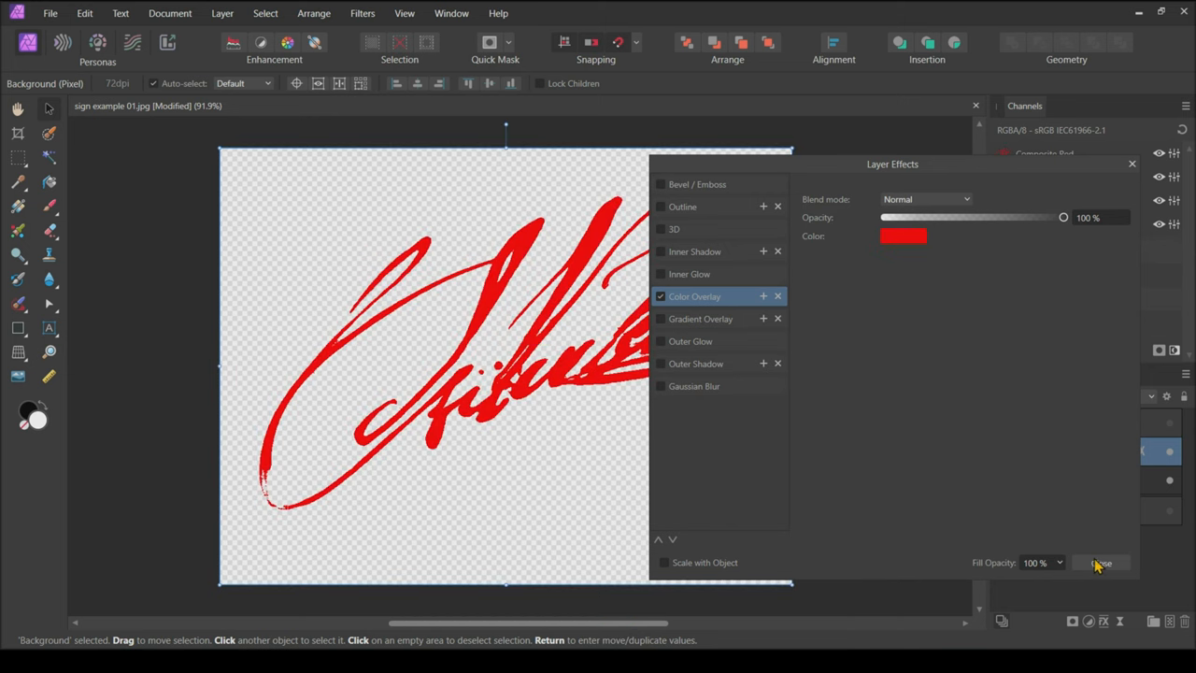
pyautogui.click(1100, 563)
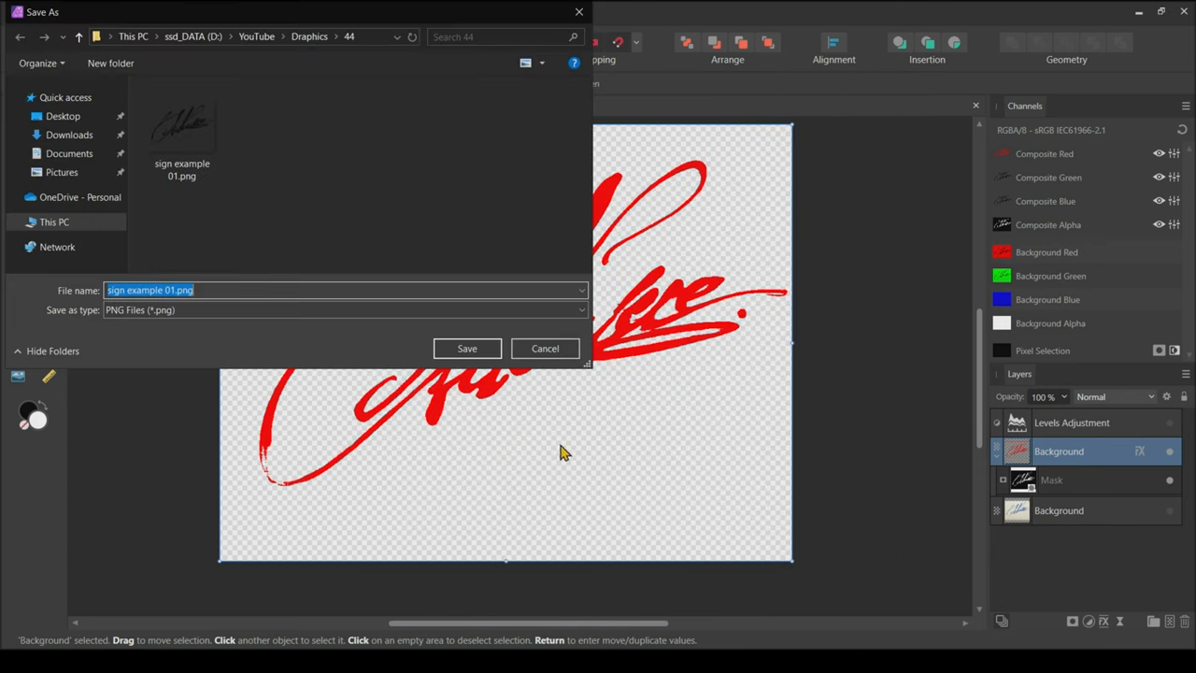
pyautogui.click(253, 290)
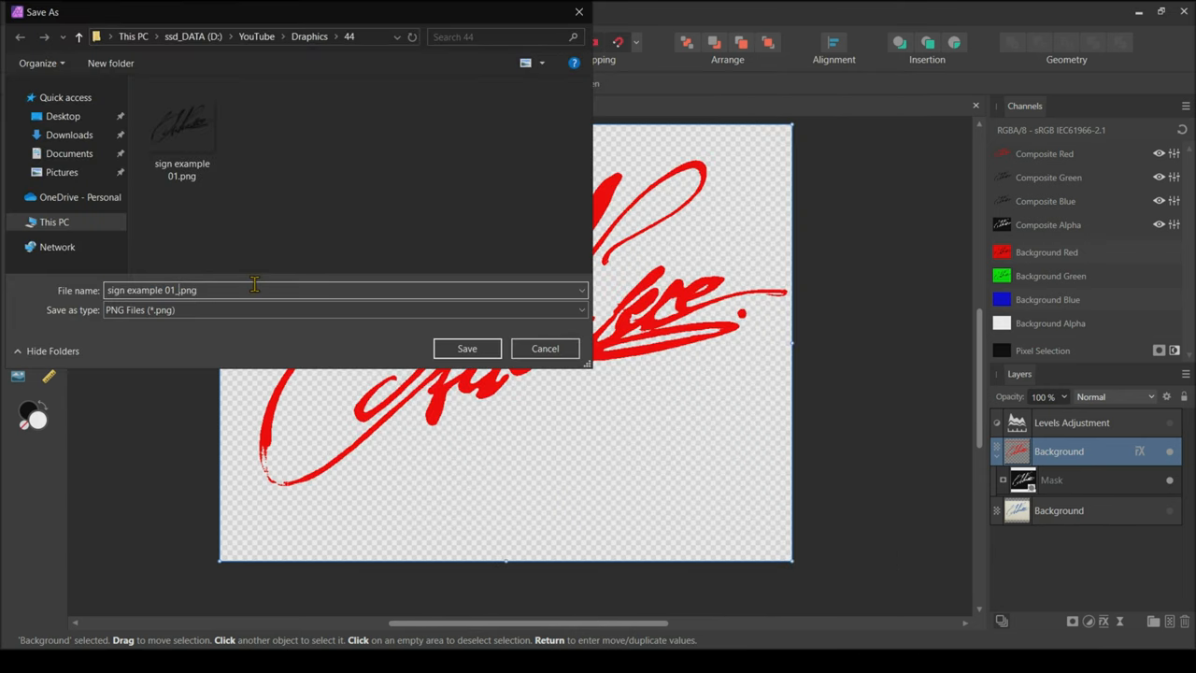
pyautogui.click(466, 348)
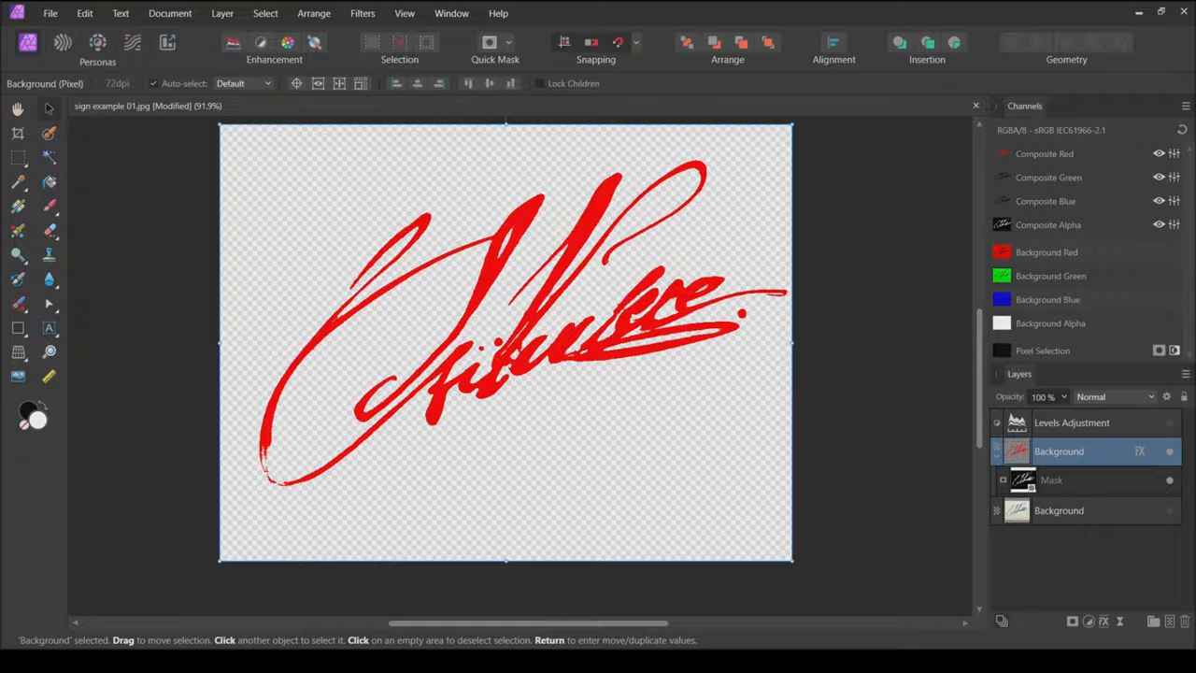